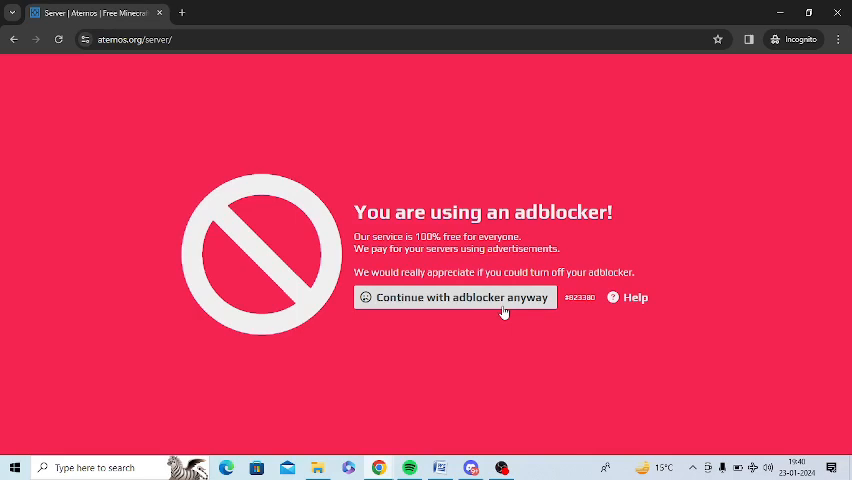
{"action": "mouse_move", "coordinate": [46, 128]}
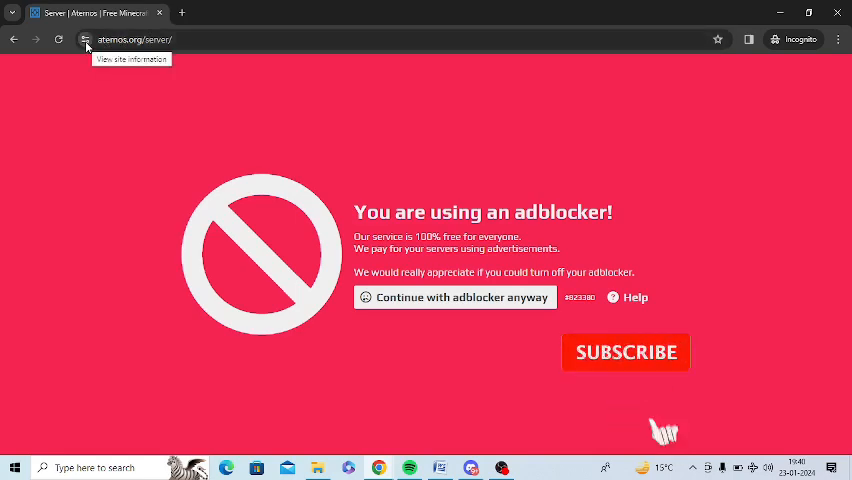
- Open the site information panel for aternos.org from the address bar icon
{"action": "left_click", "coordinate": [87, 39]}
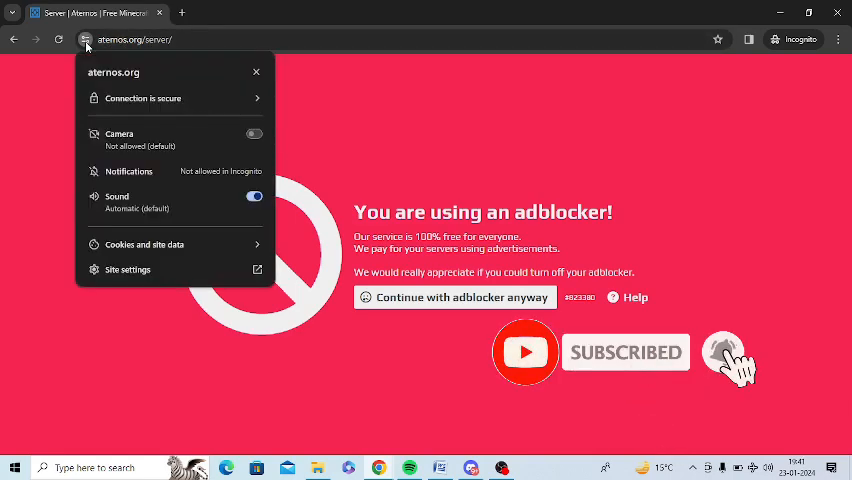
{"action": "mouse_move", "coordinate": [128, 270]}
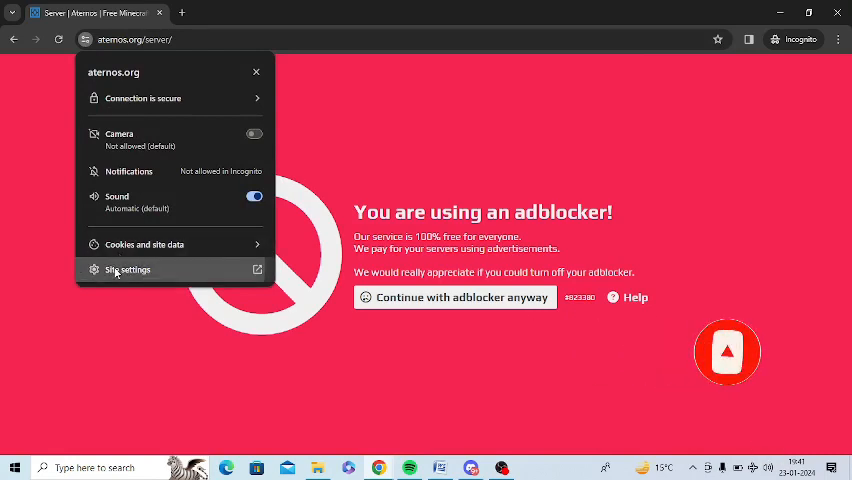
- In aternos.org site settings, change Intrusive ads from Block (default) to Allow
{"action": "left_click", "coordinate": [128, 269]}
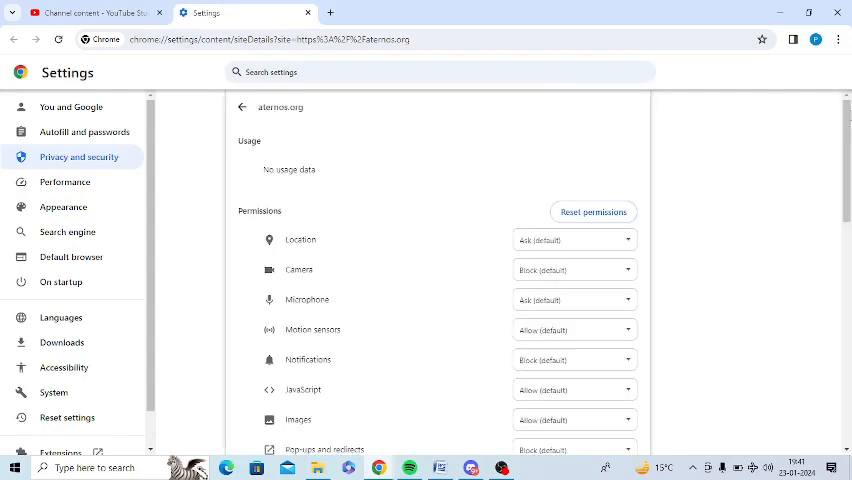
{"action": "scroll", "scroll_direction": "down", "scroll_amount": 3}
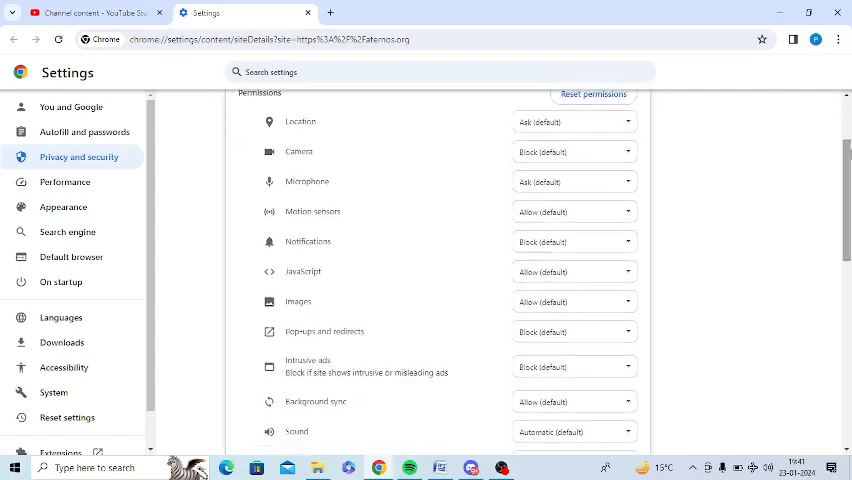
{"action": "scroll", "scroll_direction": "down", "scroll_amount": 3}
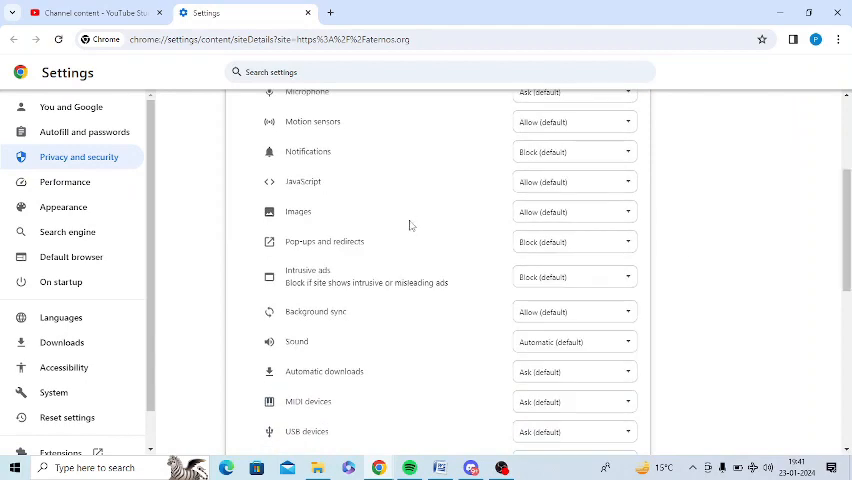
{"action": "double_click", "coordinate": [307, 270]}
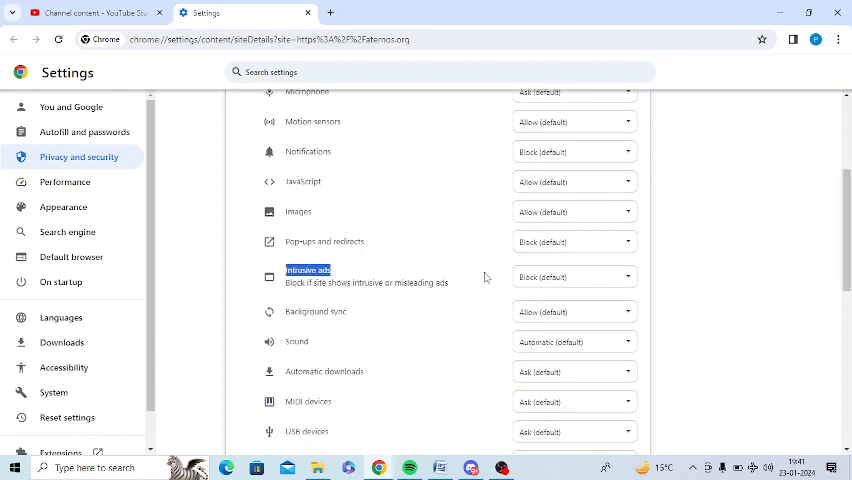
{"action": "left_click", "coordinate": [573, 277]}
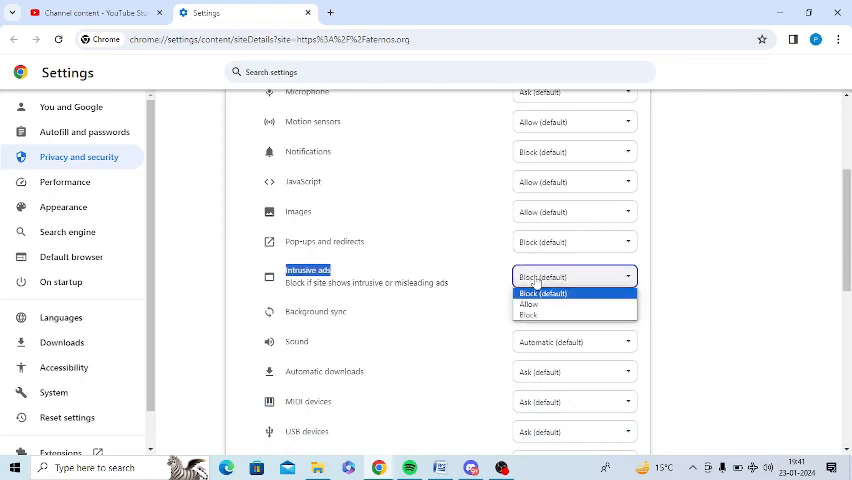
{"action": "left_click", "coordinate": [528, 304]}
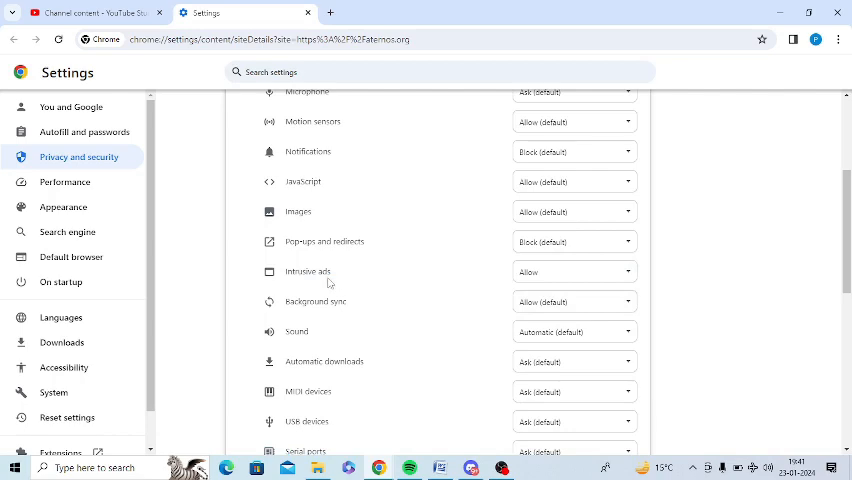
- Return from the site settings to the Aternos server page showing the reload prompt
{"action": "scroll", "scroll_direction": "up", "scroll_amount": 3}
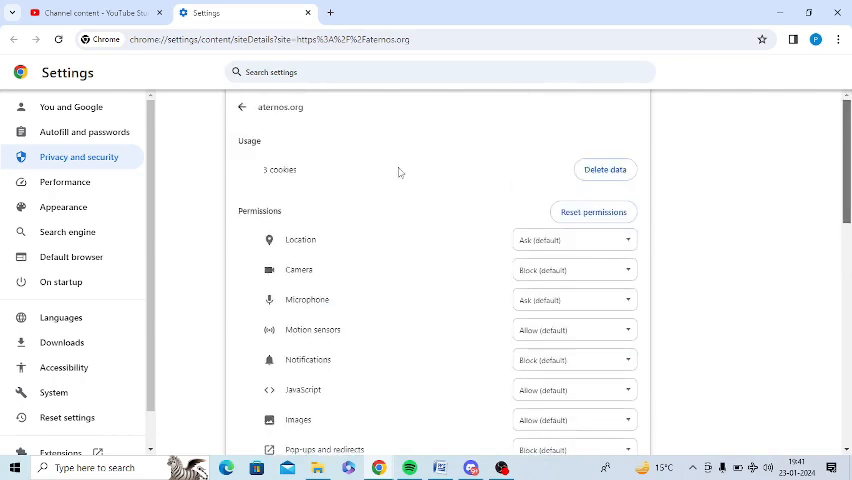
{"action": "double_click", "coordinate": [280, 107]}
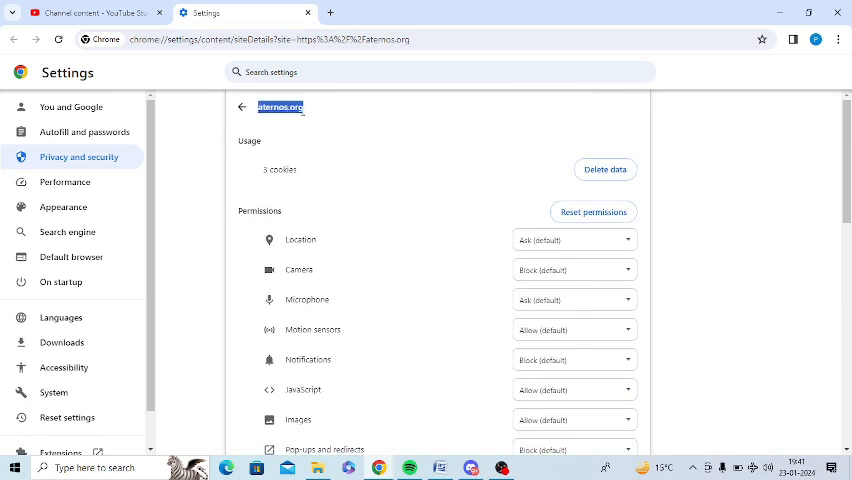
{"action": "mouse_move", "coordinate": [824, 153]}
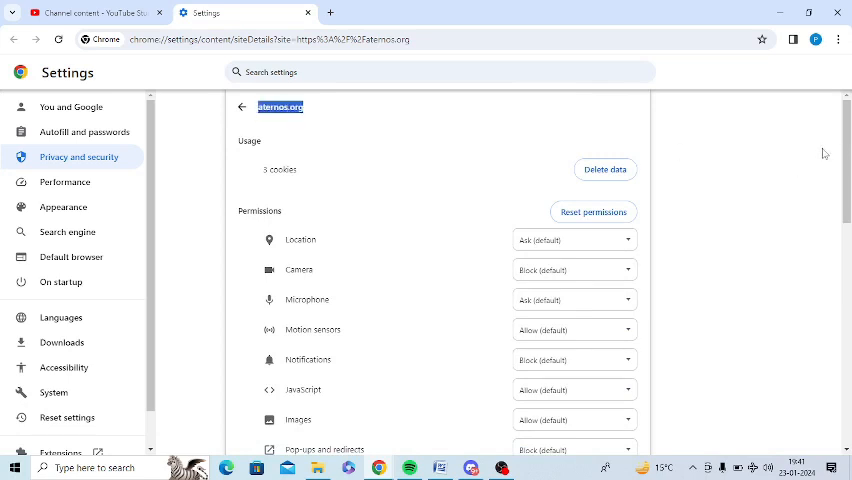
{"action": "scroll", "scroll_direction": "down", "scroll_amount": 3}
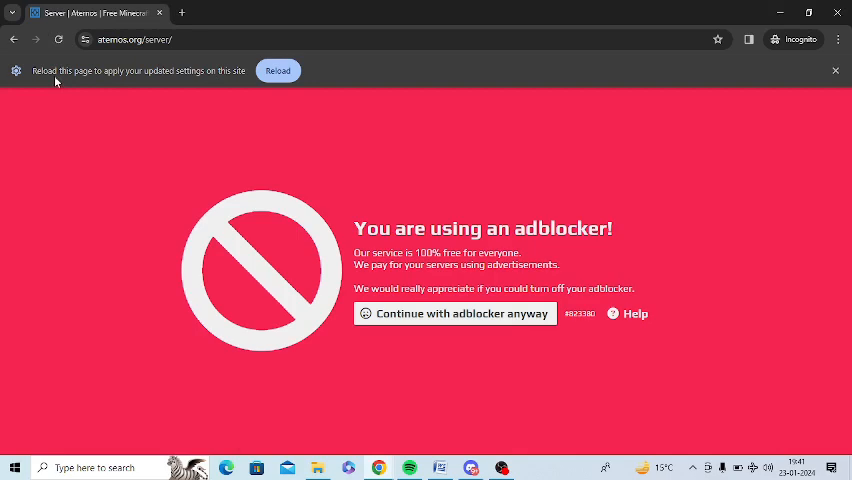
- Reload the Aternos page so the pgJava server dashboard replaces the adblocker warning
{"action": "left_click", "coordinate": [278, 70]}
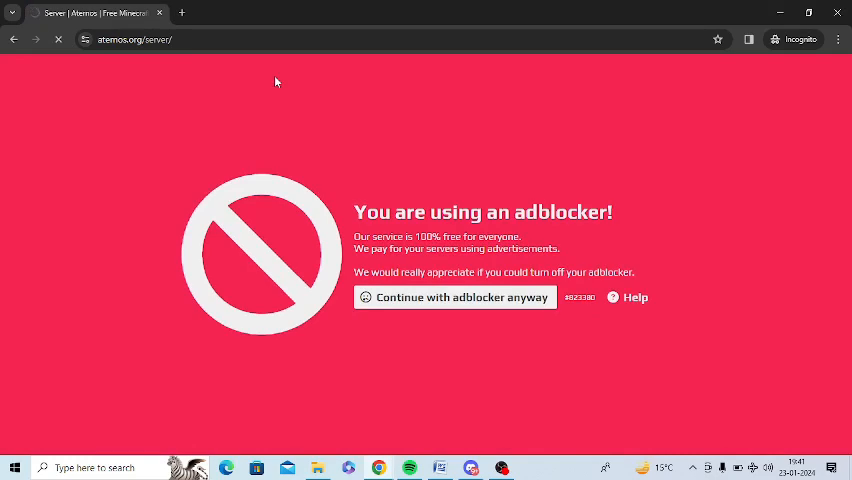
{"action": "left_click", "coordinate": [454, 297]}
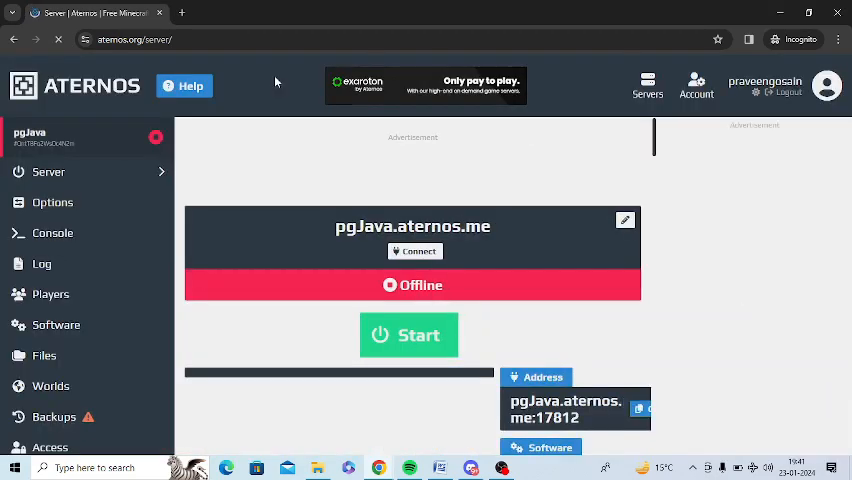